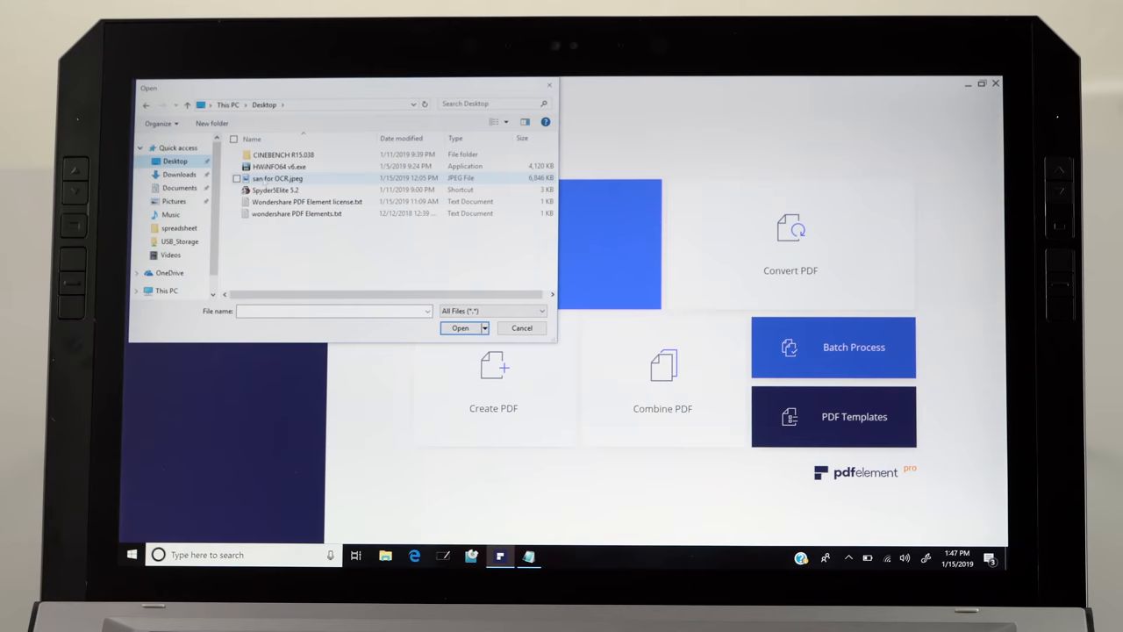
Step: Choose the scanned spec-sheet JPEG on the Desktop as the image to open
left_click(459, 328)
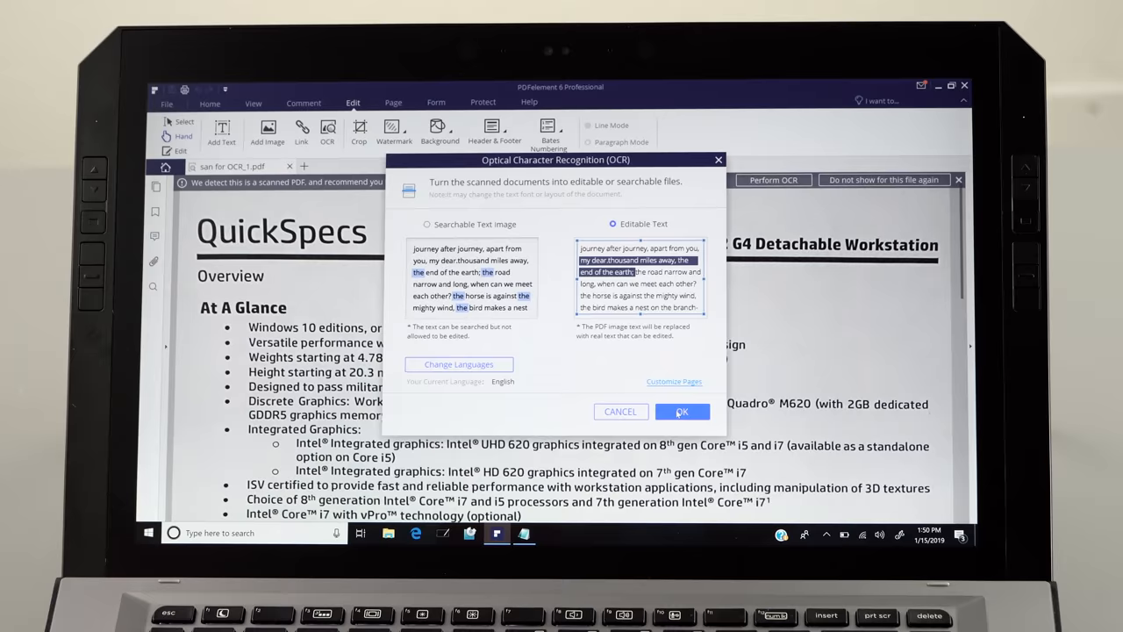
left_click(621, 411)
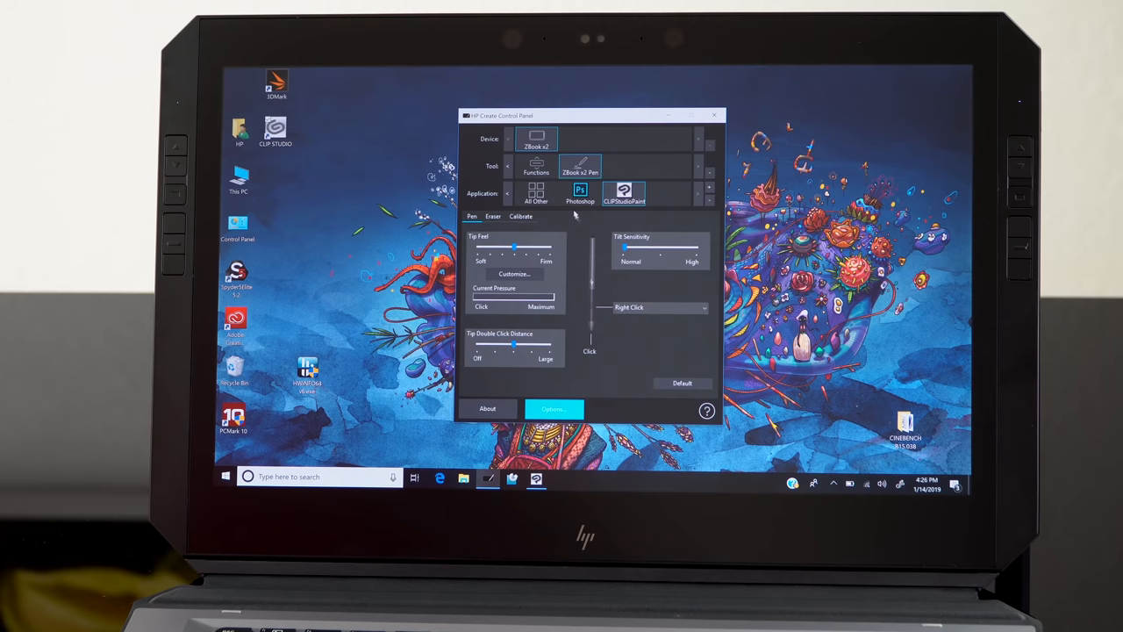
Step: Review the action choices available for a Radial Menu slot
left_click(658, 307)
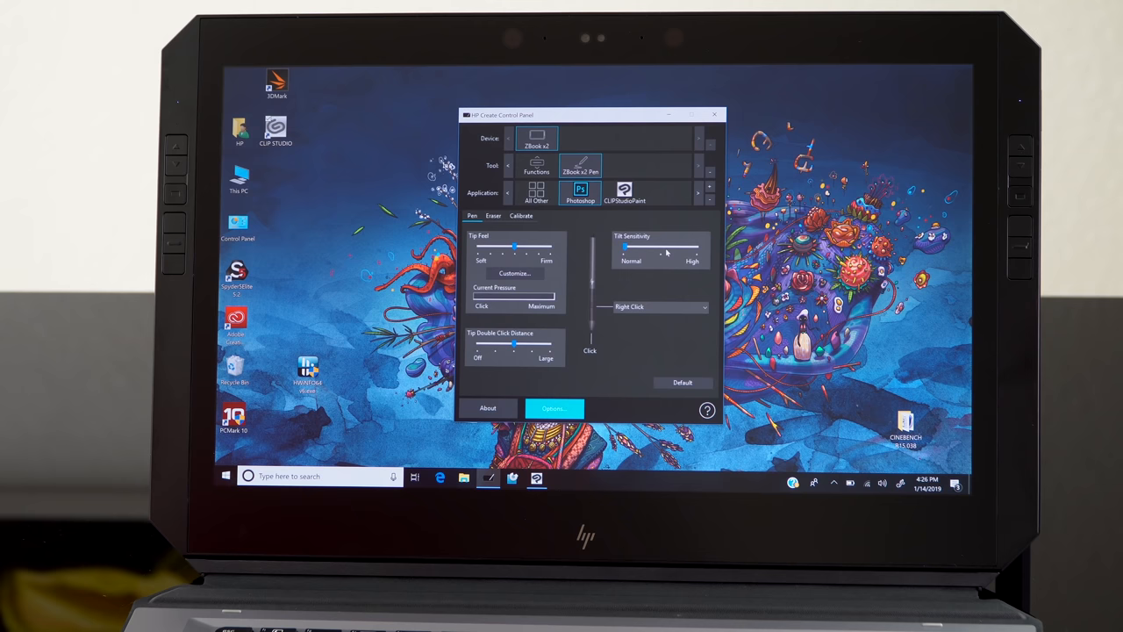
left_click(537, 165)
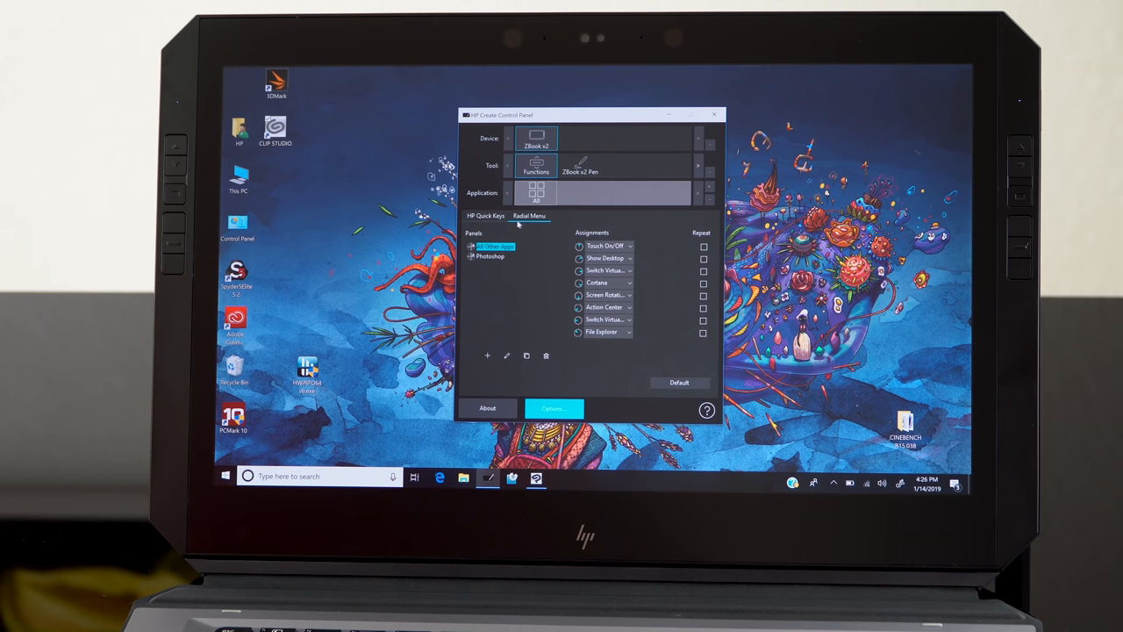
left_click(606, 246)
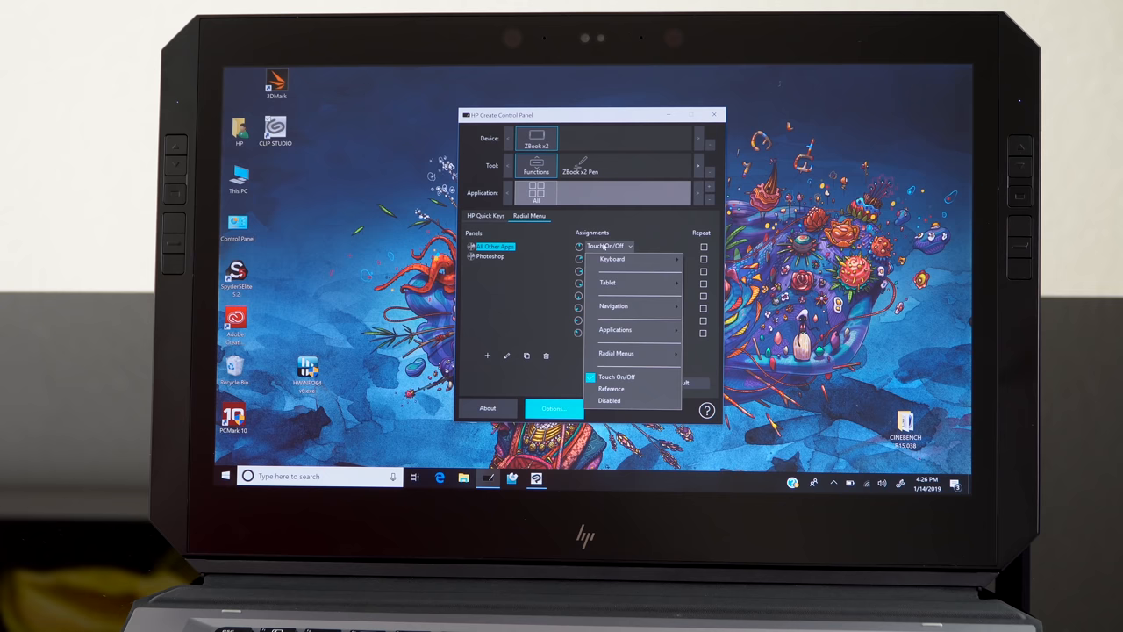
Step: From the Pen tab's Tip Feel area, bring up the custom pressure profile editor
left_click(579, 165)
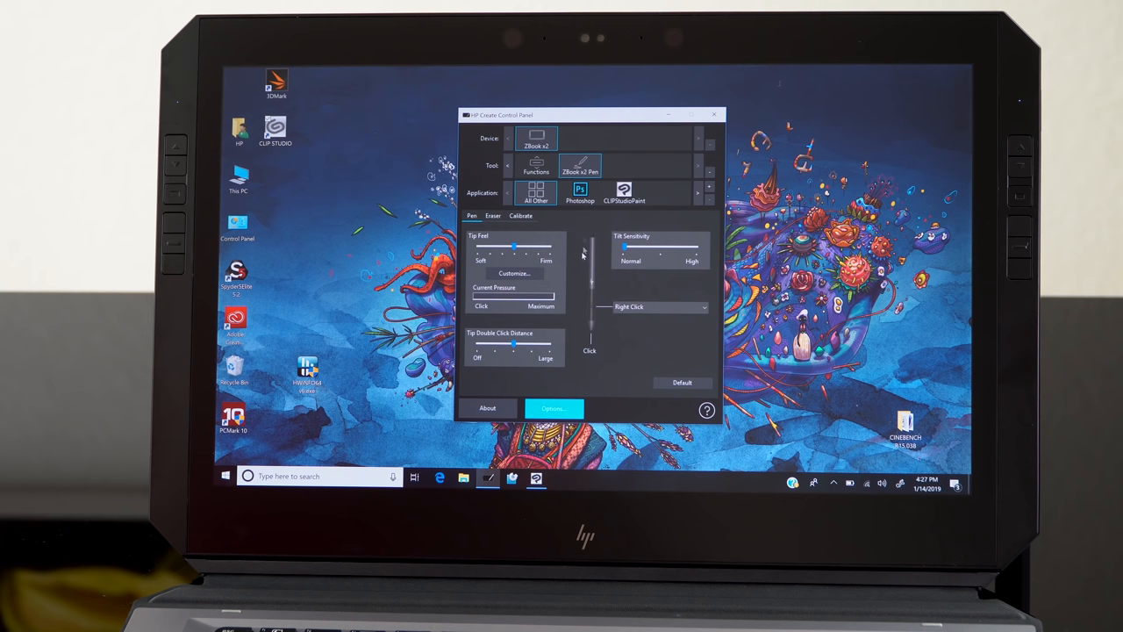
left_click(514, 274)
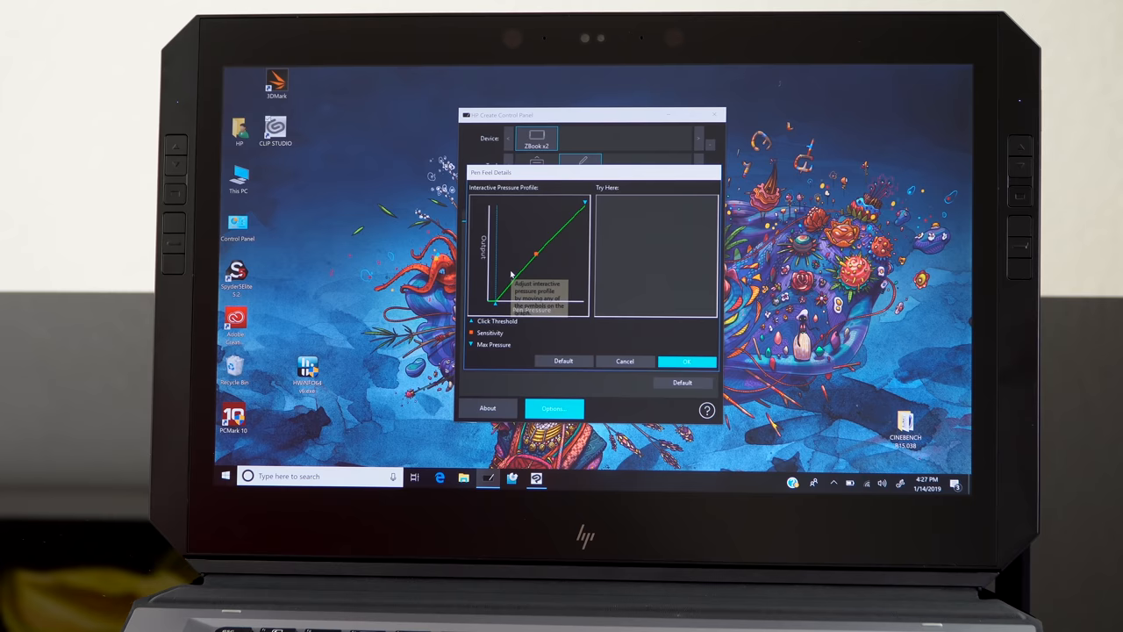